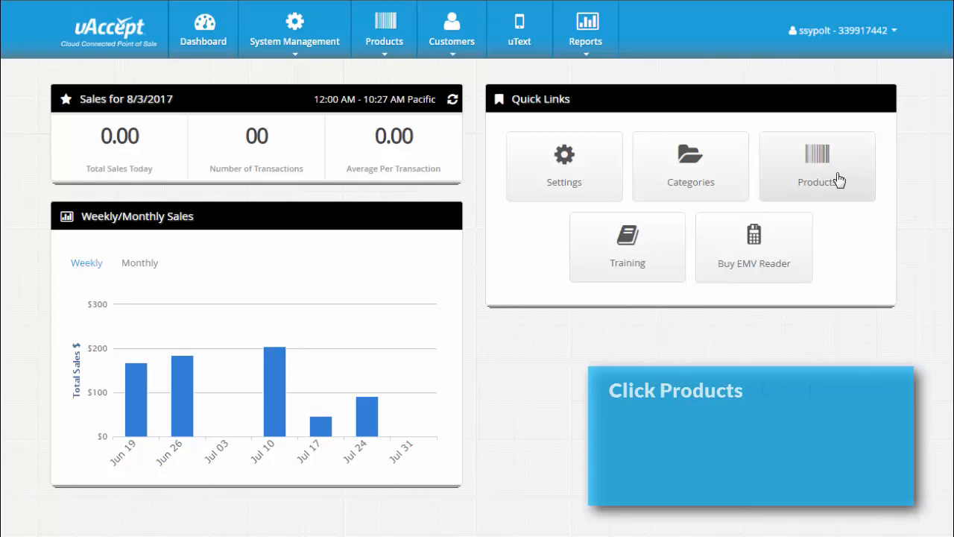
{"action": "mouse_move", "coordinate": [785, 160]}
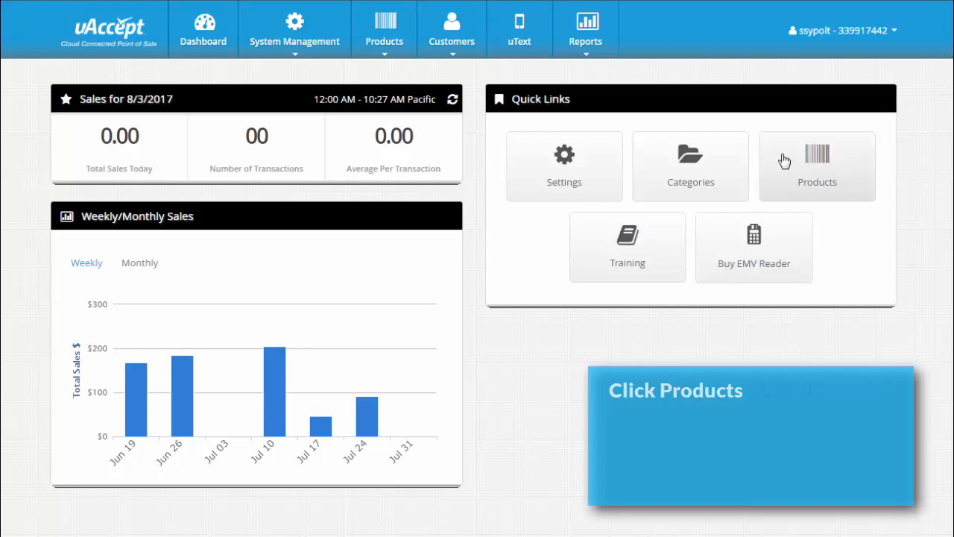
- Open the Inventory page from the Products menu
{"action": "left_click", "coordinate": [384, 30]}
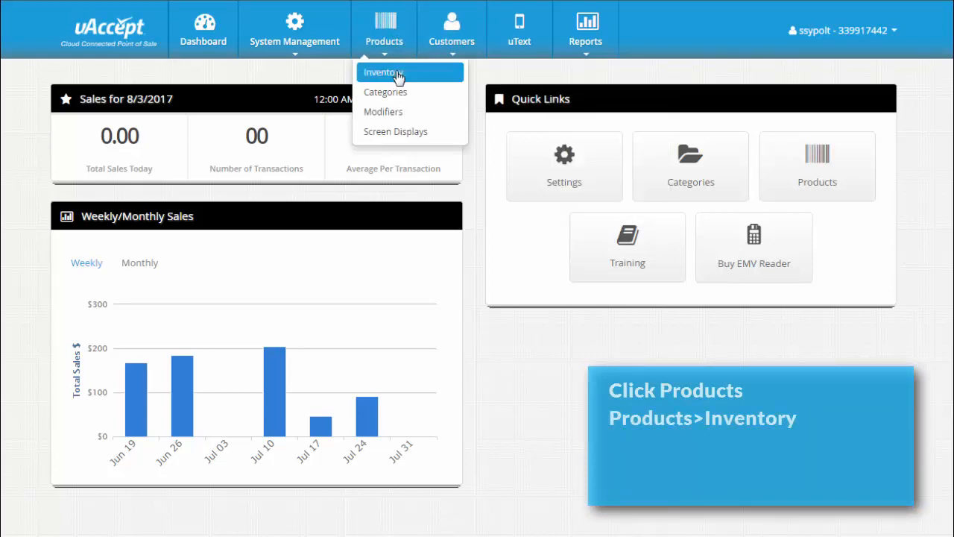
{"action": "left_click", "coordinate": [381, 71]}
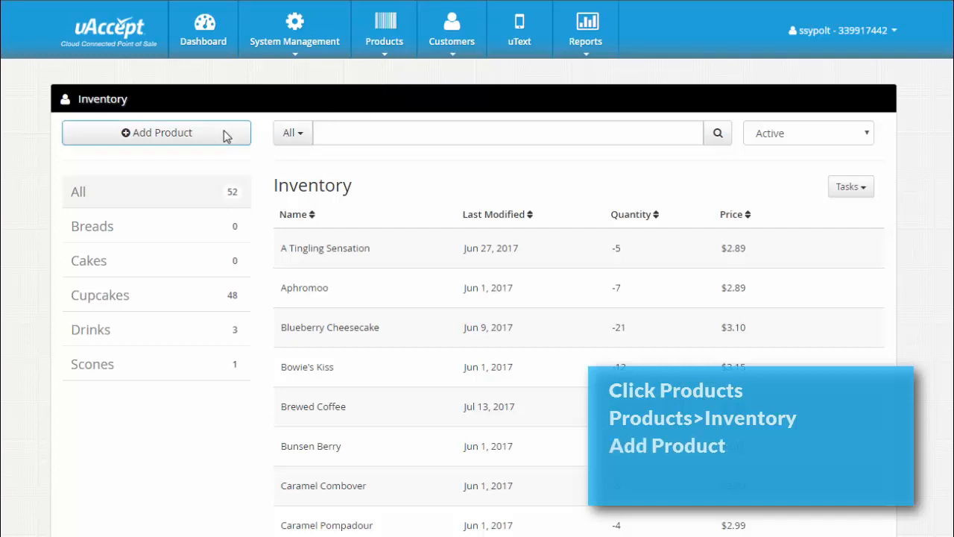
- Add a new product named 'Cappuccino', then step through the Display Name, Description and Vendor fields
{"action": "left_click", "coordinate": [156, 132]}
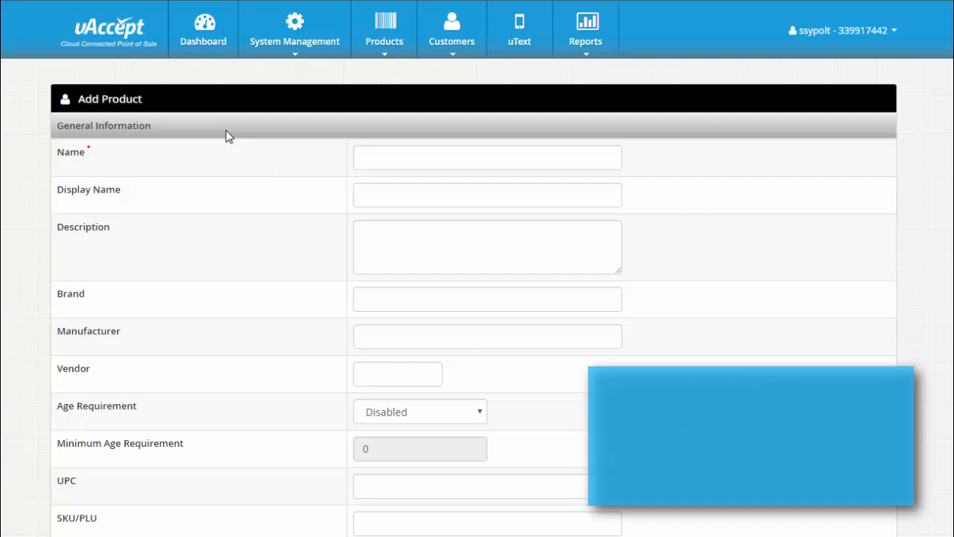
{"action": "left_click", "coordinate": [487, 158]}
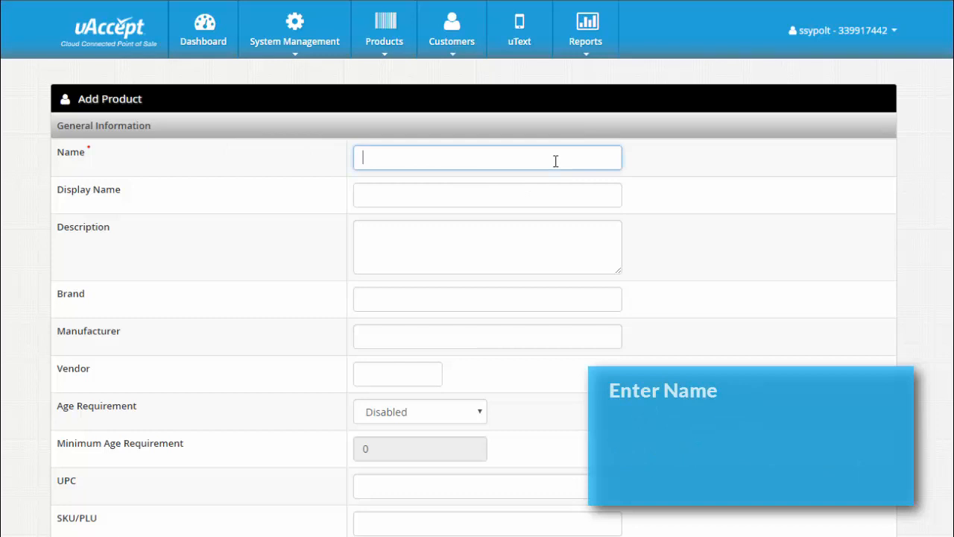
{"action": "type", "text": "Cappuccino"}
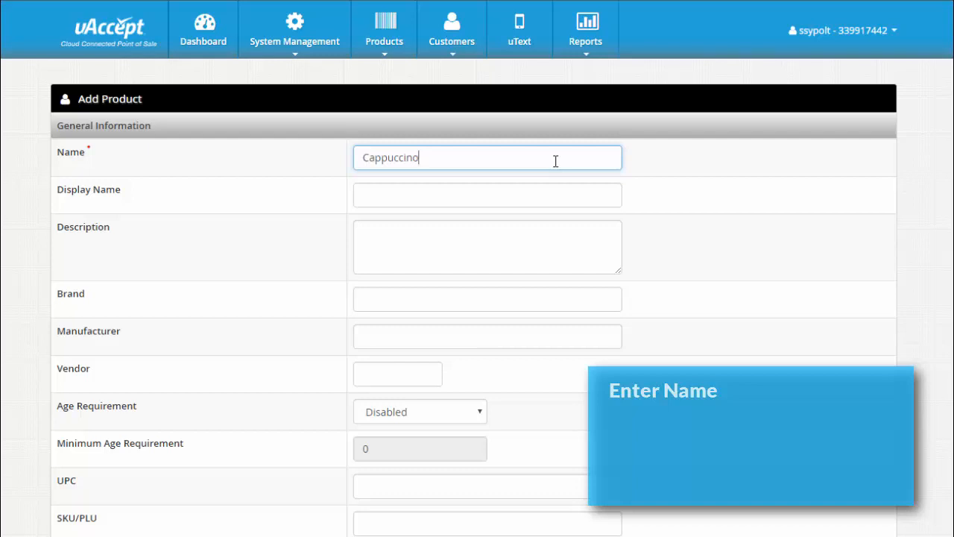
{"action": "left_click", "coordinate": [487, 195]}
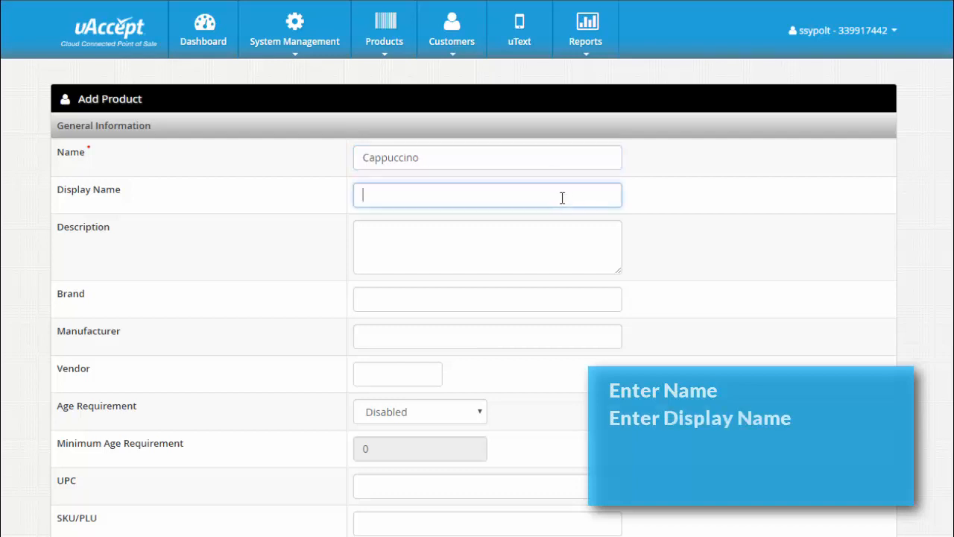
{"action": "mouse_move", "coordinate": [562, 219]}
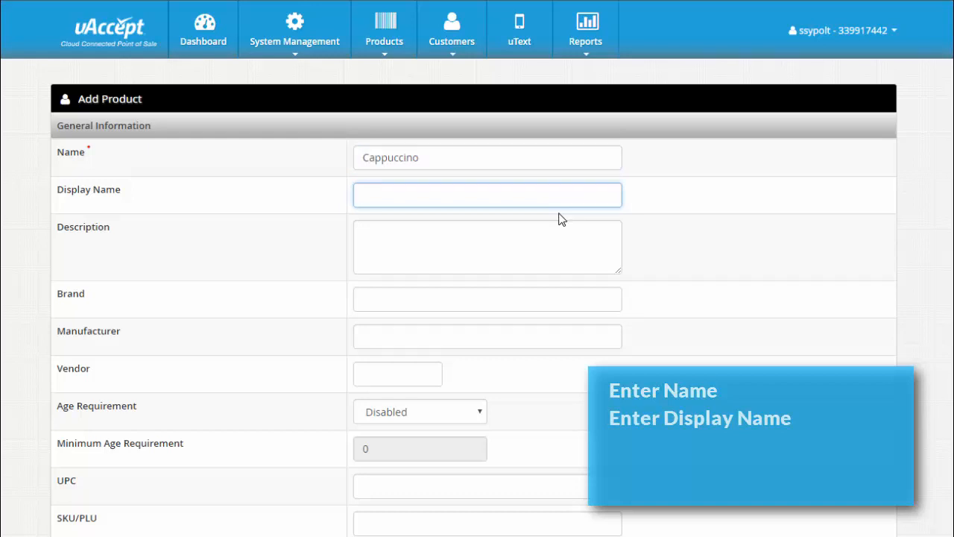
{"action": "left_click", "coordinate": [487, 246]}
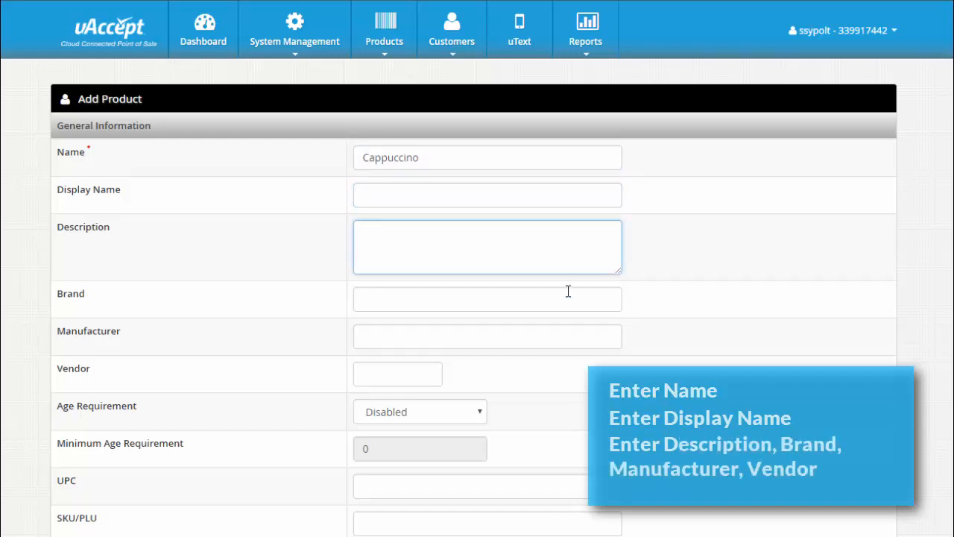
{"action": "left_click", "coordinate": [398, 373]}
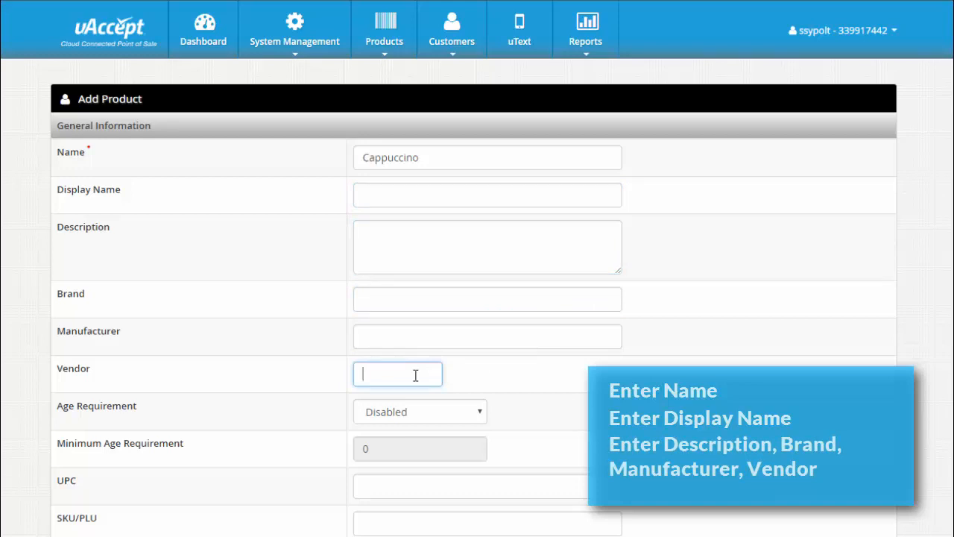
{"action": "scroll", "scroll_direction": "down", "scroll_amount": 3}
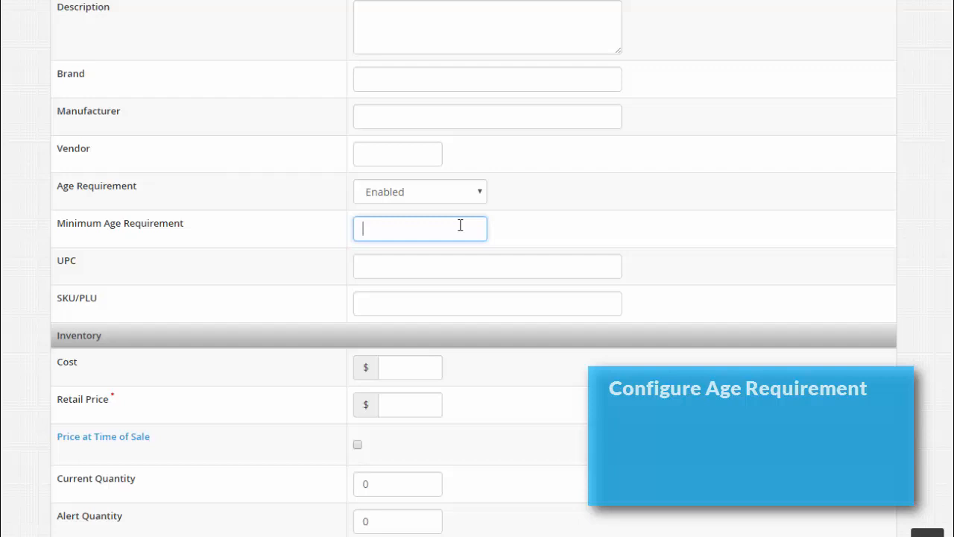
{"action": "left_click", "coordinate": [419, 191]}
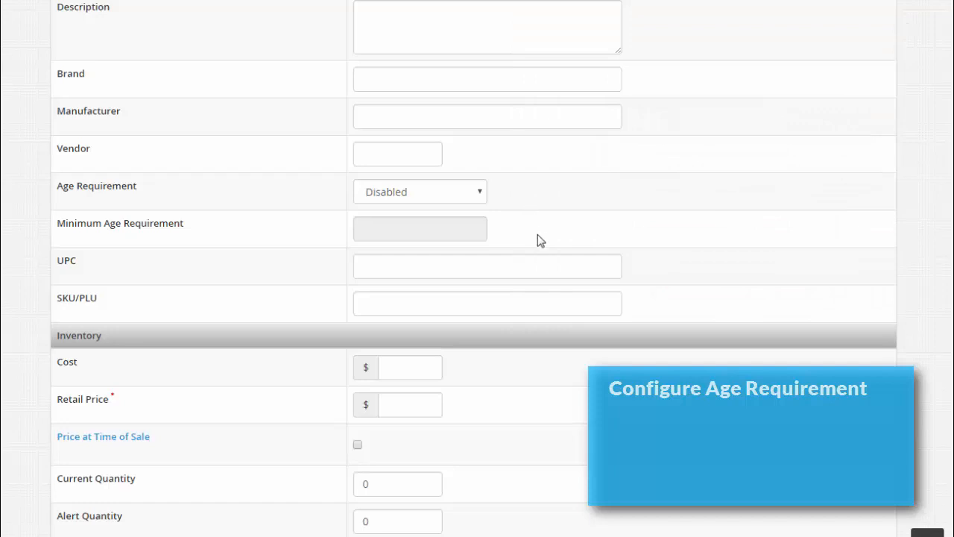
{"action": "left_click", "coordinate": [487, 303]}
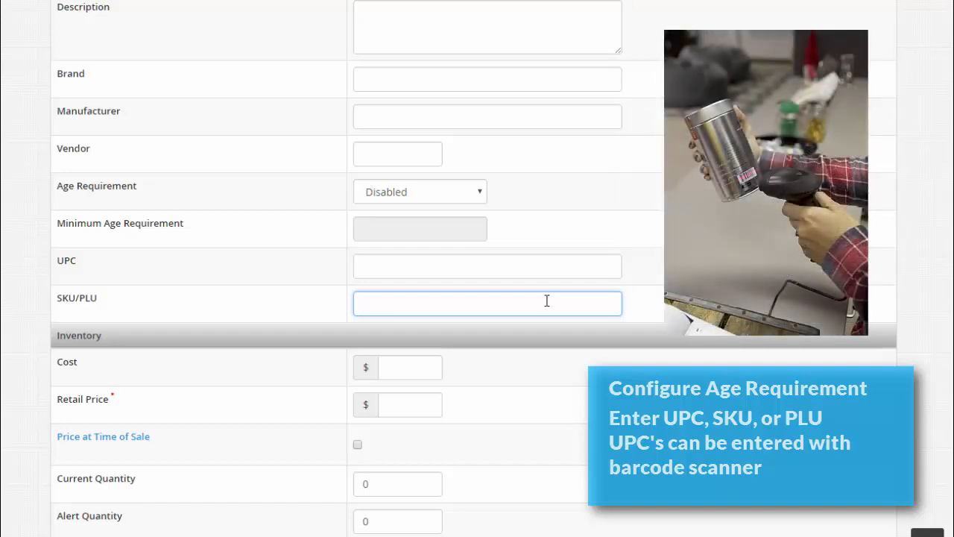
{"action": "scroll", "scroll_direction": "down", "scroll_amount": 3}
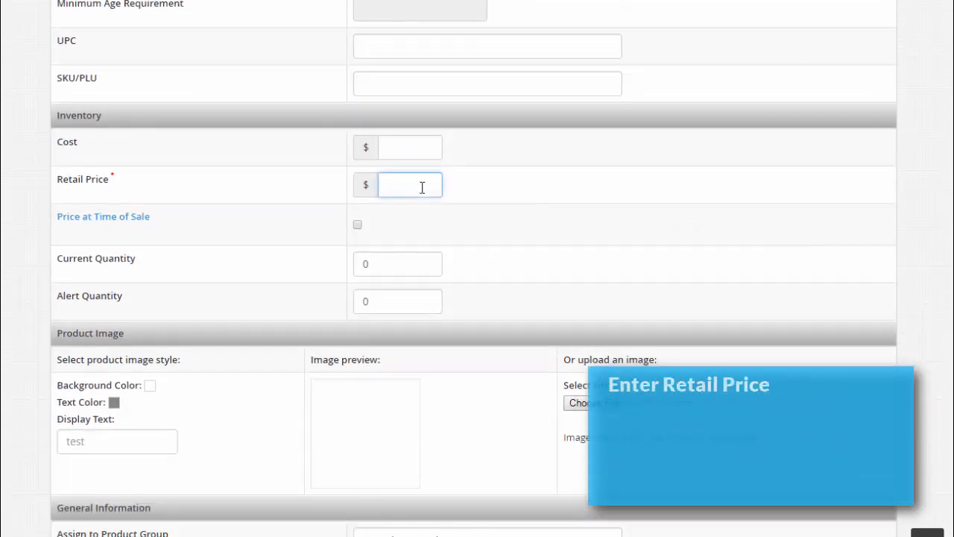
{"action": "type", "text": "2.00"}
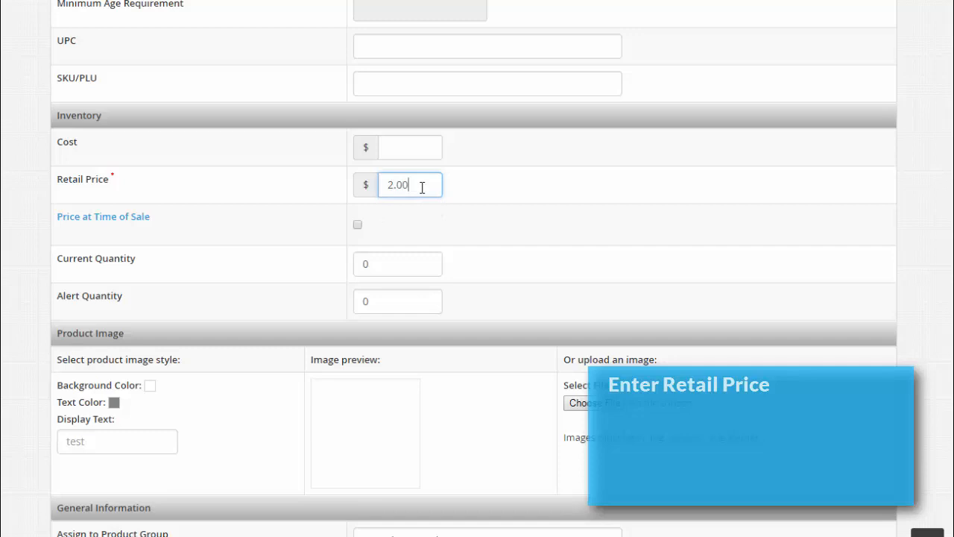
{"action": "left_click", "coordinate": [410, 147]}
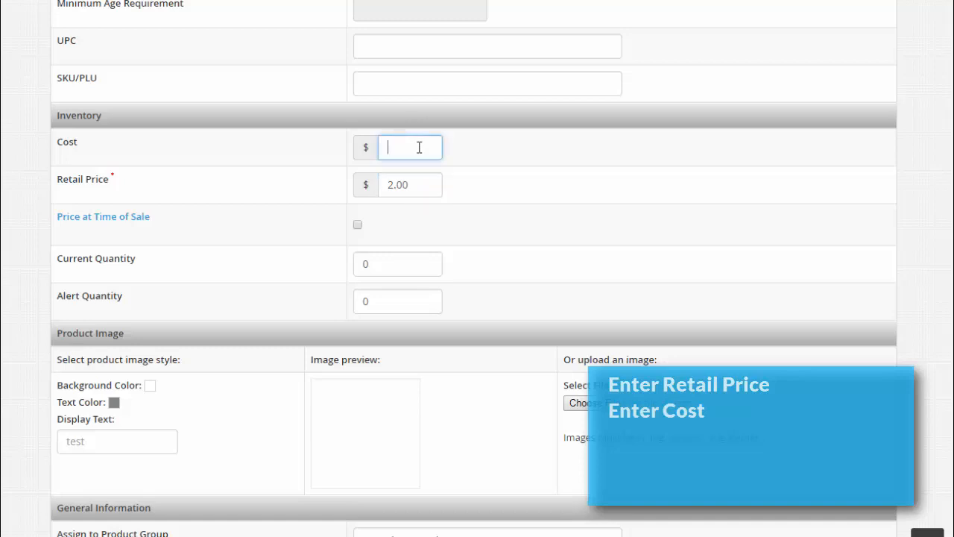
{"action": "scroll", "scroll_direction": "up", "scroll_amount": 3}
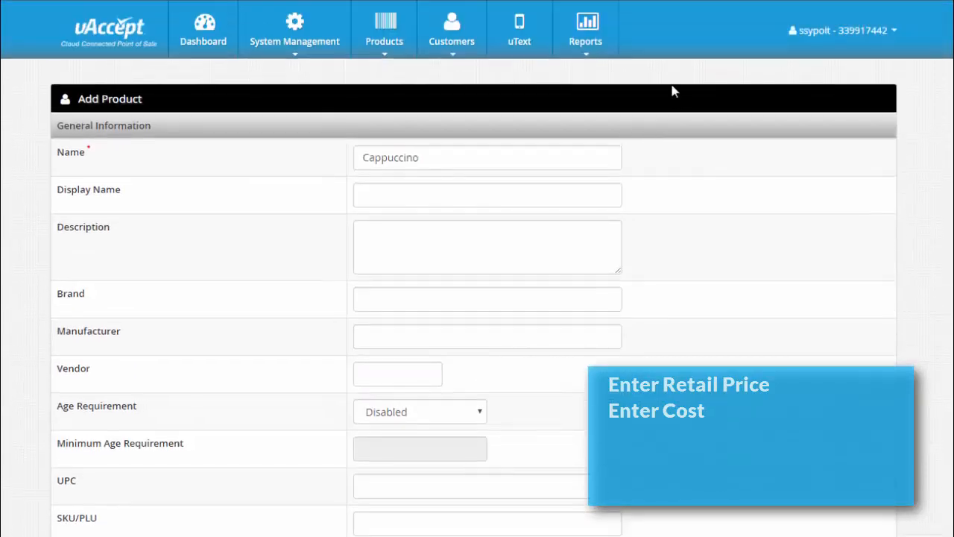
{"action": "left_click", "coordinate": [585, 29]}
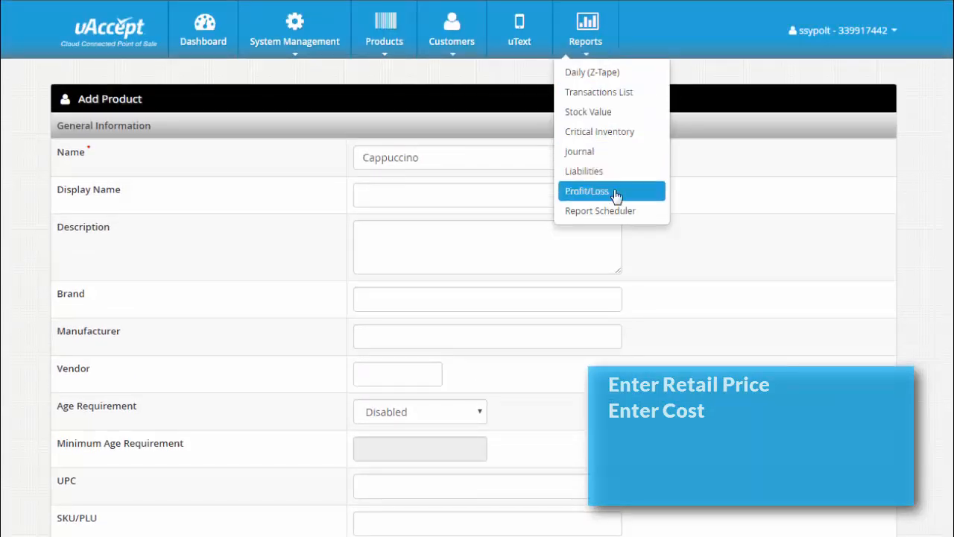
{"action": "scroll", "scroll_direction": "down", "scroll_amount": 3}
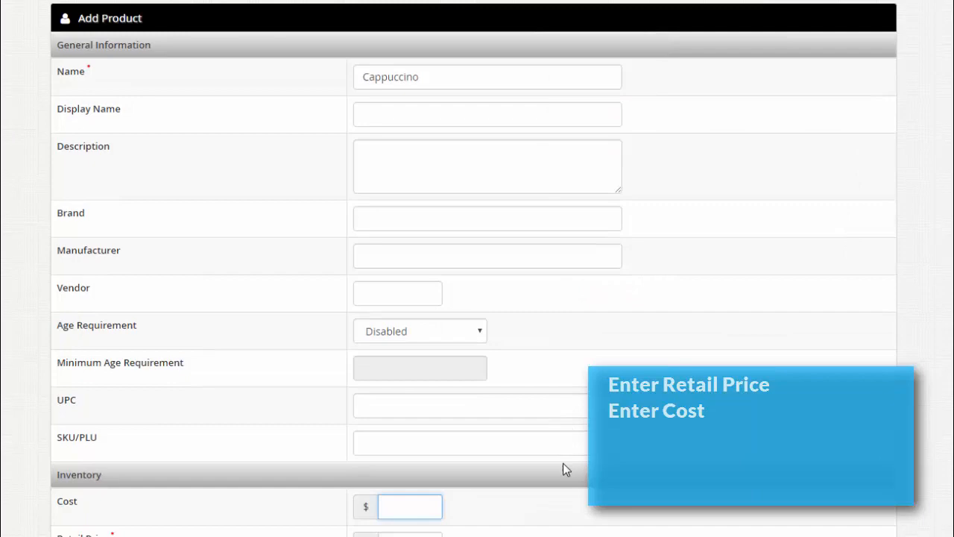
{"action": "scroll", "scroll_direction": "down", "scroll_amount": 3}
{"action": "type", "text": "2"}
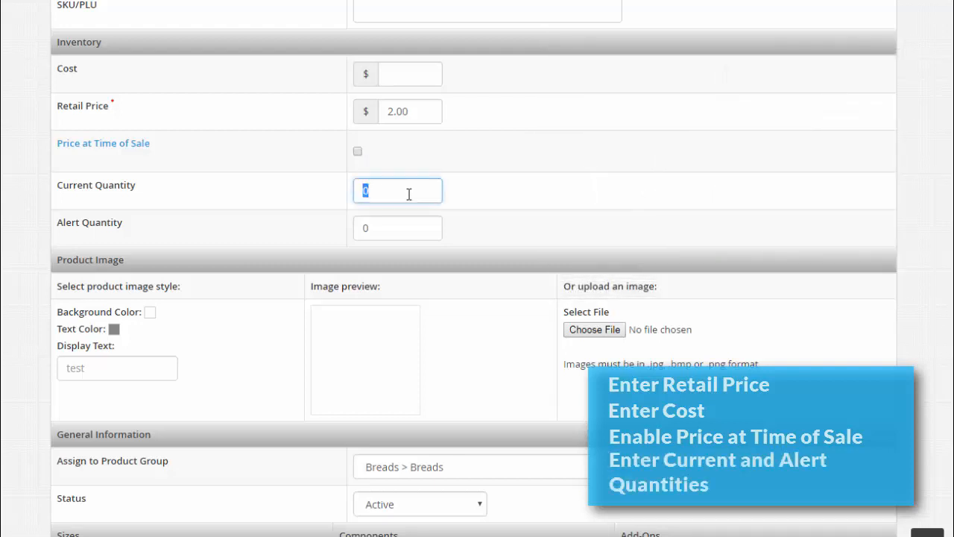
- Set Current Quantity to 50 and Alert Quantity to 10 beside the 2.00 retail price
{"action": "left_click", "coordinate": [398, 228]}
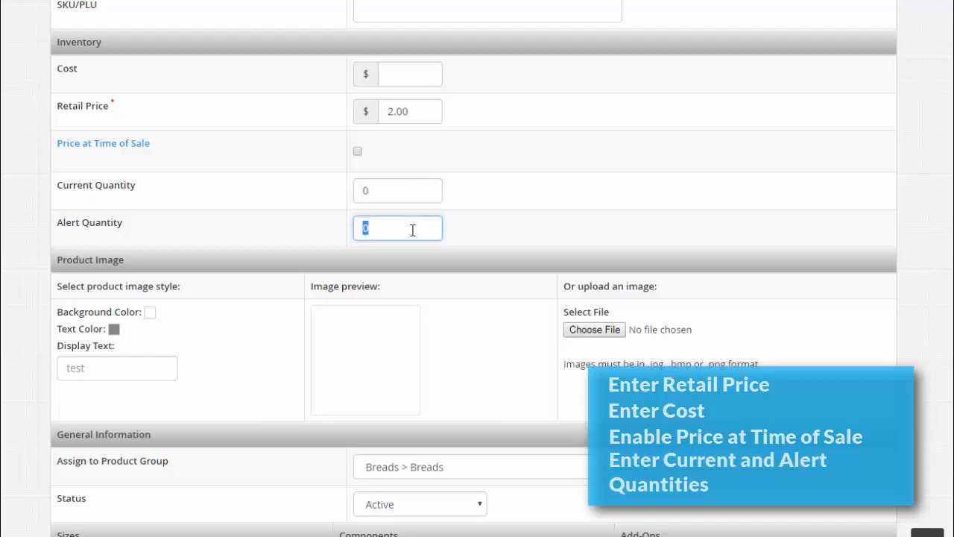
{"action": "left_click", "coordinate": [397, 190]}
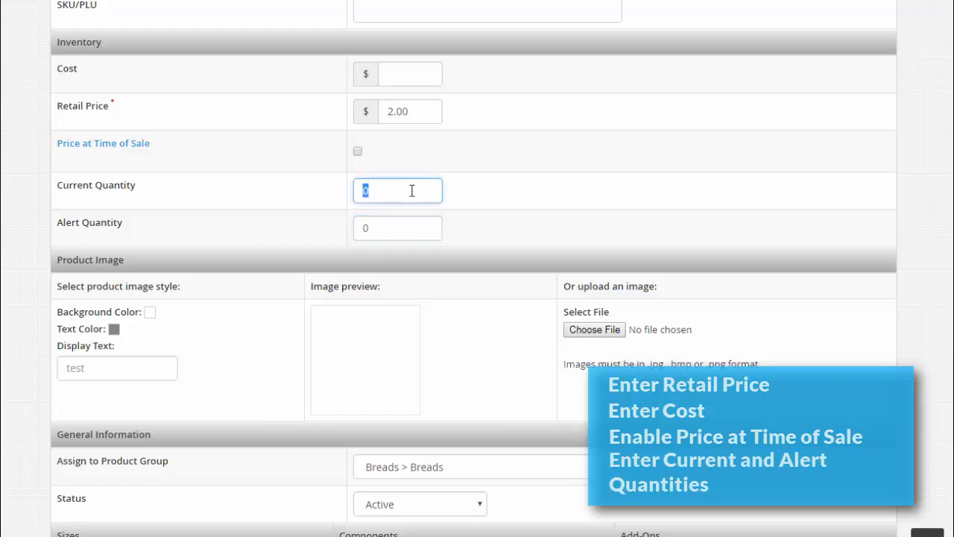
{"action": "type", "text": "50"}
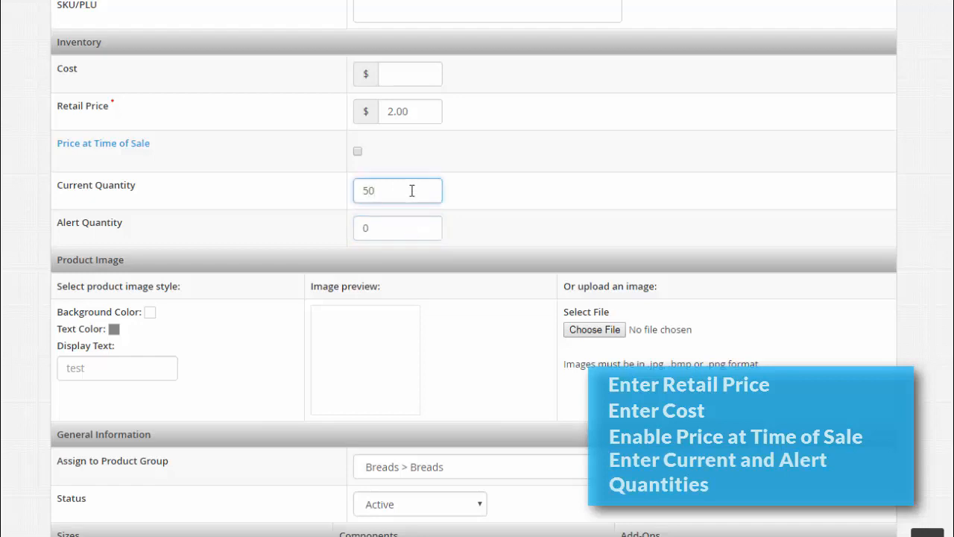
{"action": "type", "text": "10"}
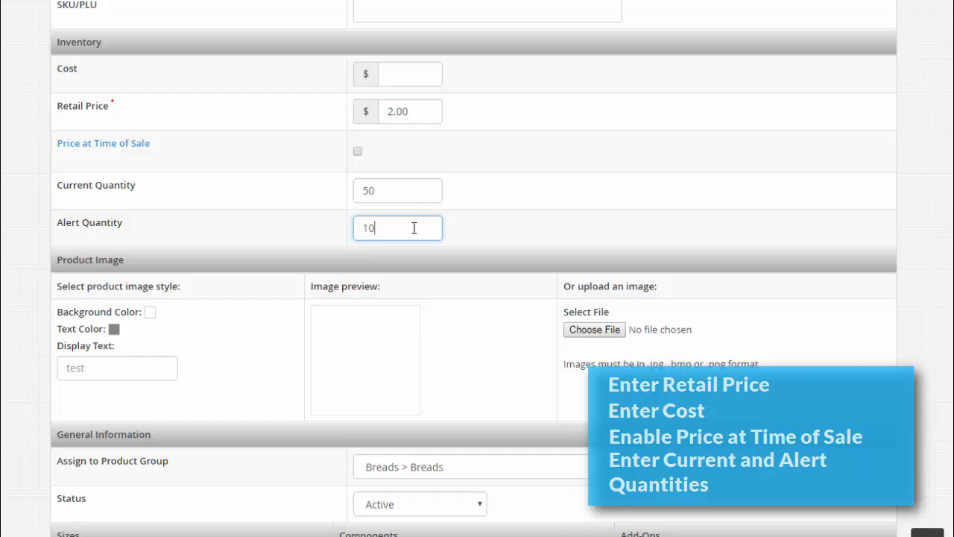
{"action": "left_click", "coordinate": [587, 29]}
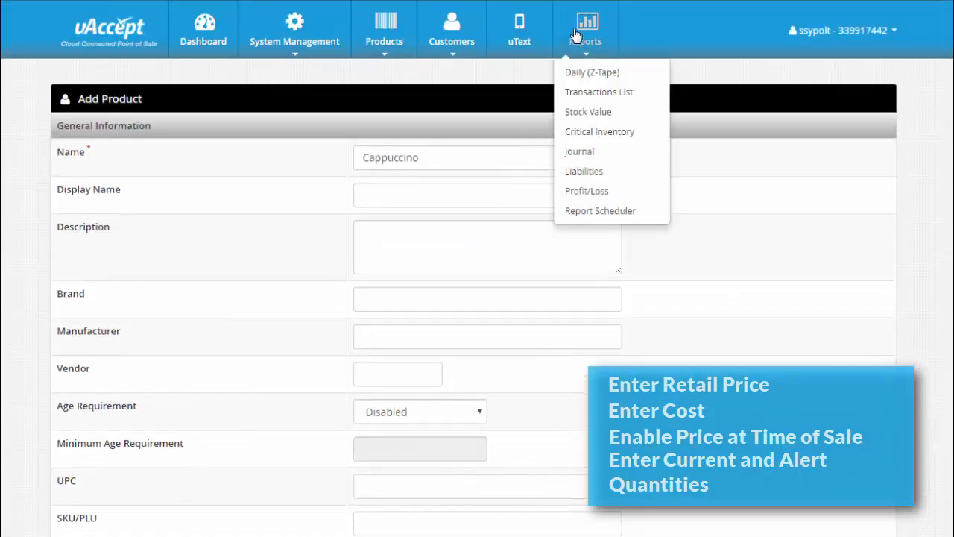
{"action": "mouse_move", "coordinate": [600, 131]}
{"action": "type", "text": "10"}
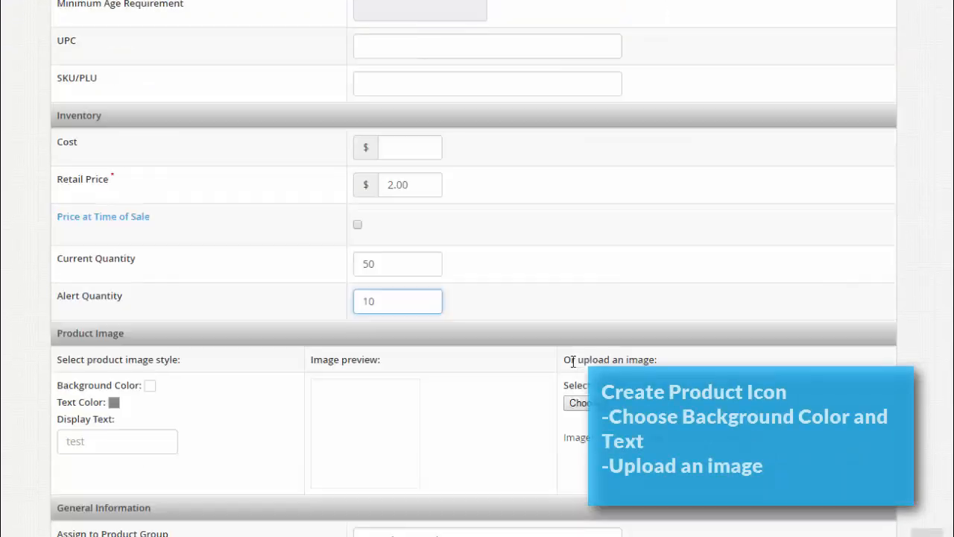
- Give the product icon an orange background with black 'Cappuccino' display text
{"action": "scroll", "scroll_direction": "down", "scroll_amount": 3}
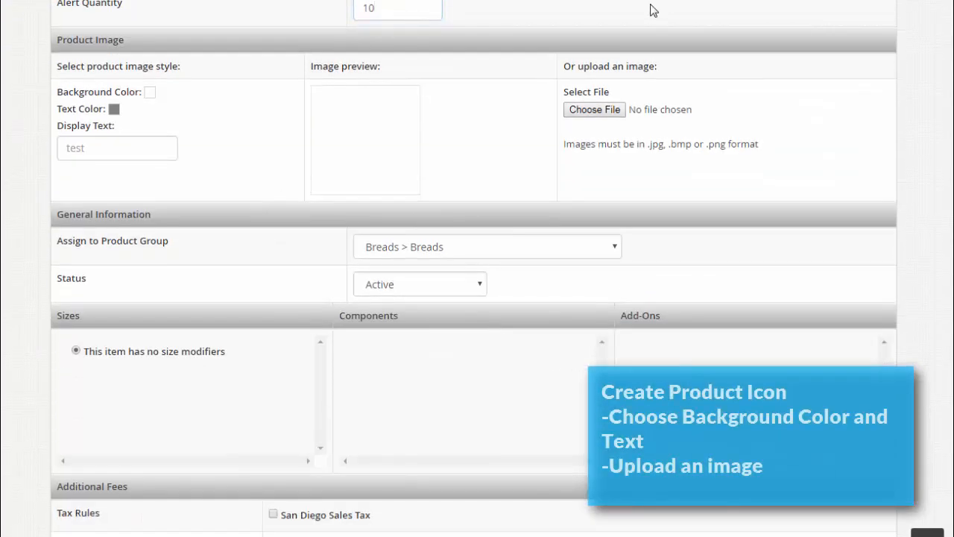
{"action": "mouse_move", "coordinate": [528, 125]}
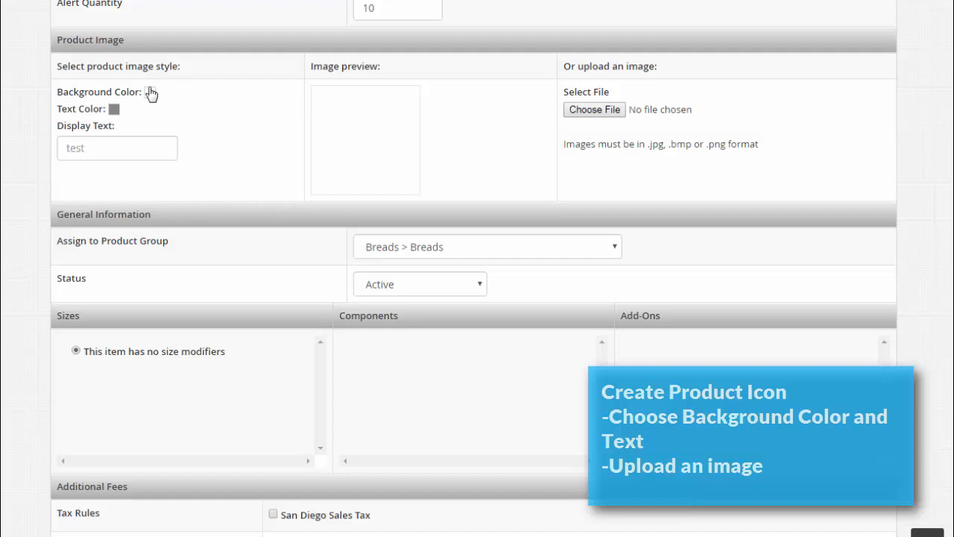
{"action": "left_click", "coordinate": [149, 91]}
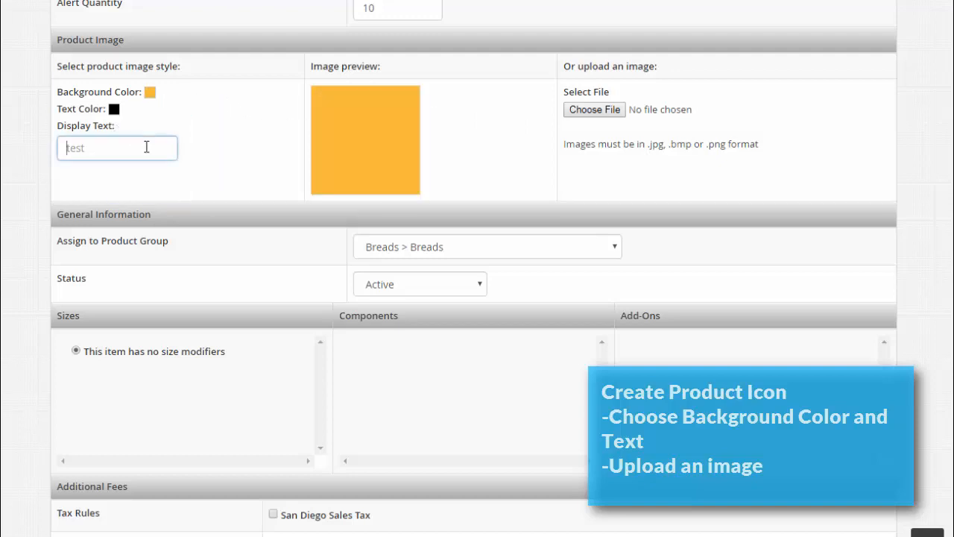
{"action": "type", "text": "Cappuccino"}
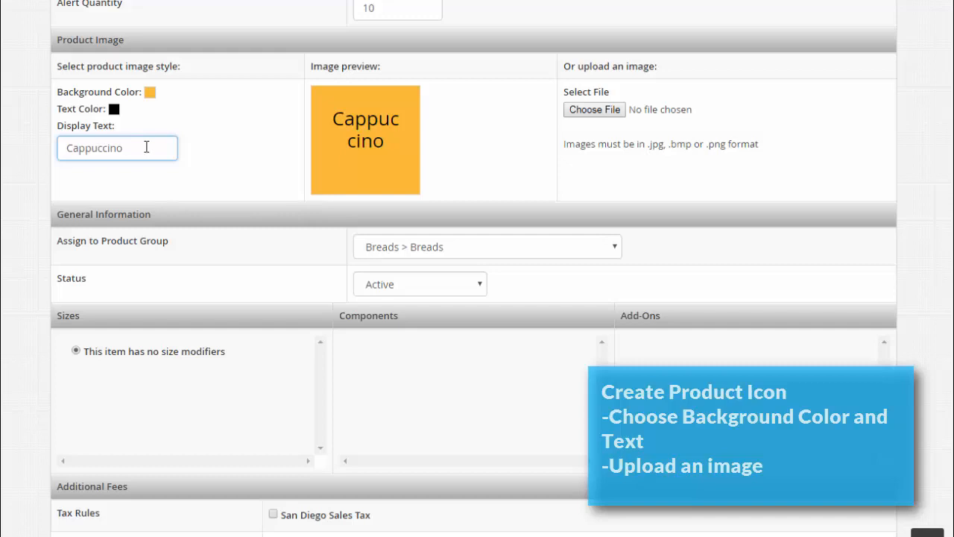
{"action": "left_click", "coordinate": [487, 246]}
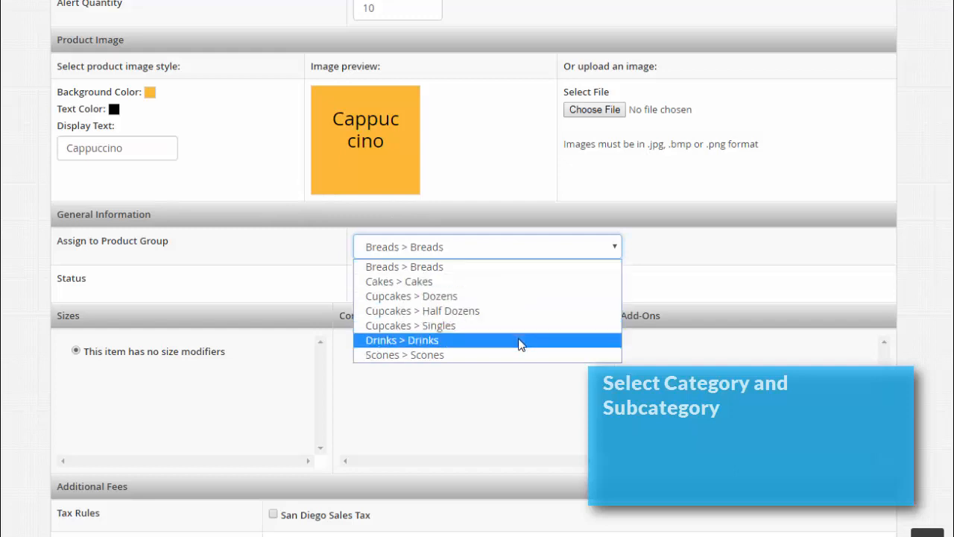
- Assign the product to Drinks > Drinks, keep status Active, and tick San Diego Sales Tax
{"action": "left_click", "coordinate": [402, 340]}
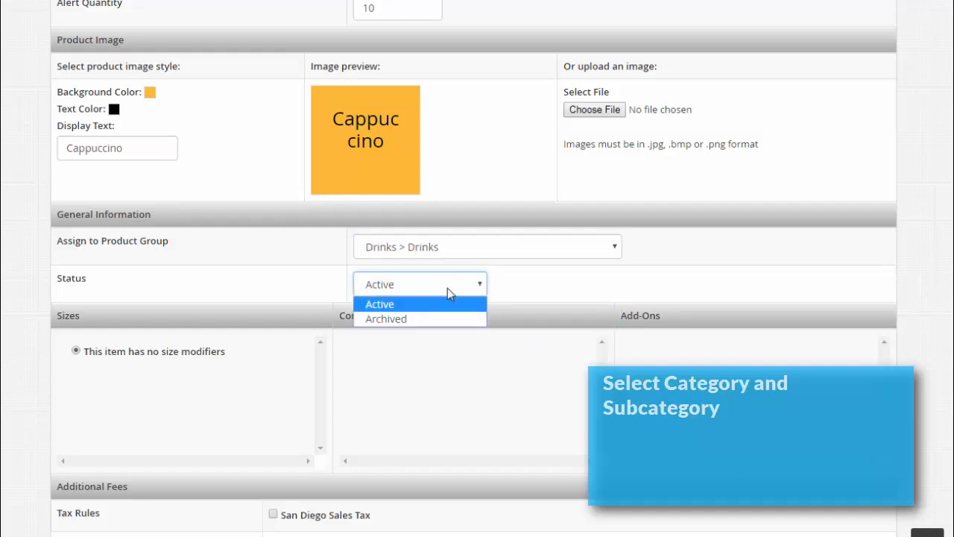
{"action": "left_click", "coordinate": [379, 304]}
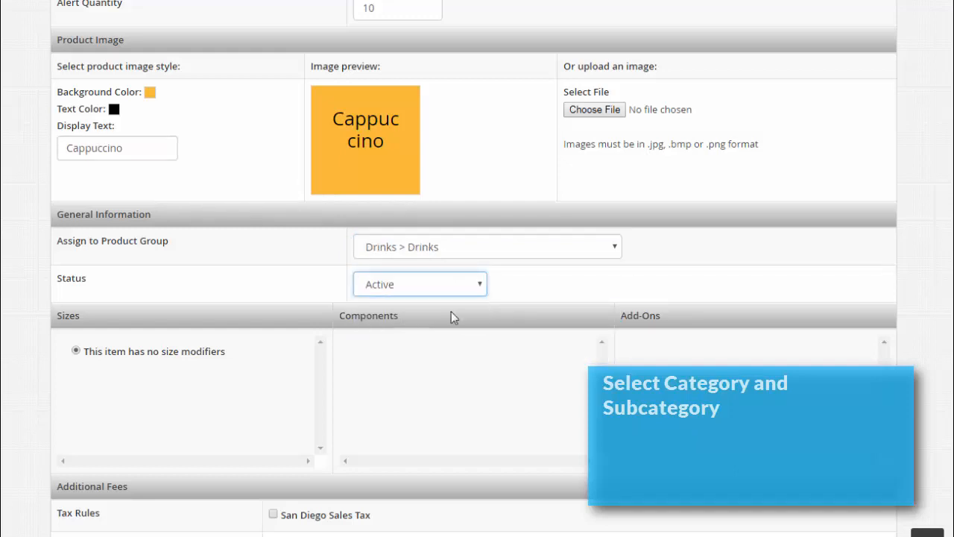
{"action": "scroll", "scroll_direction": "down", "scroll_amount": 3}
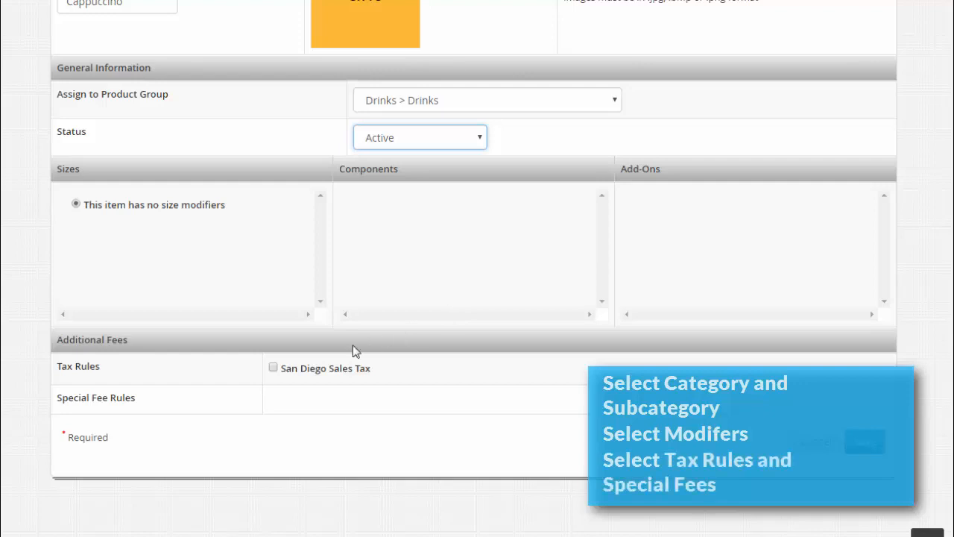
{"action": "left_click", "coordinate": [274, 366]}
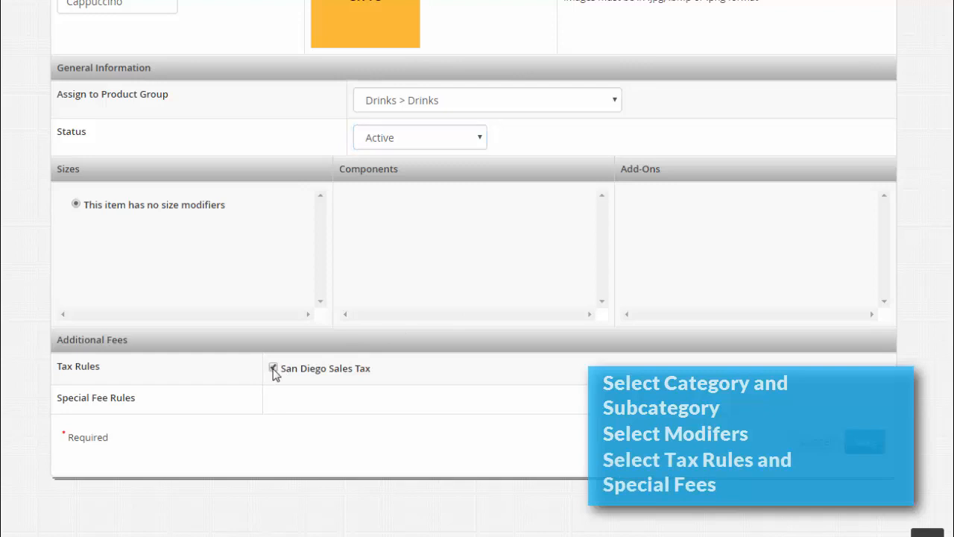